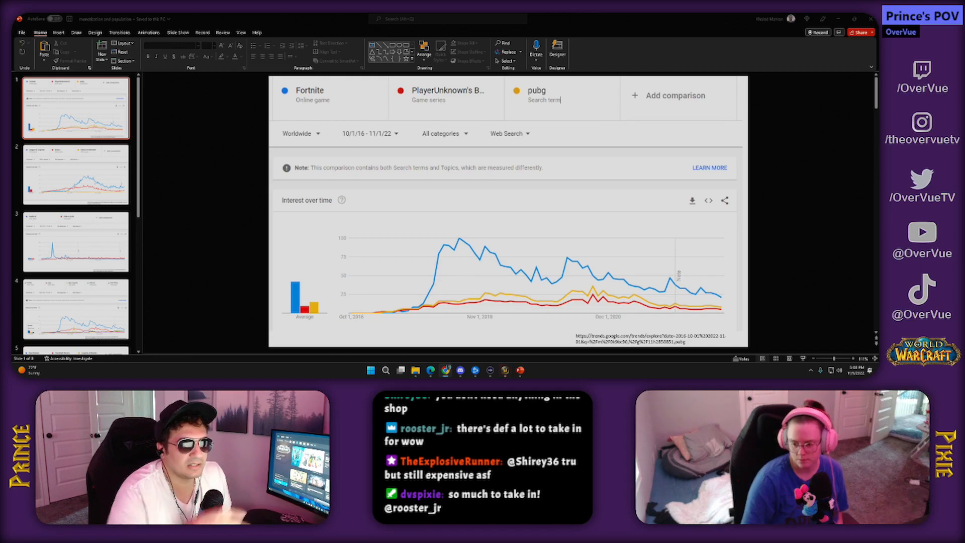
mouse_move(761, 273)
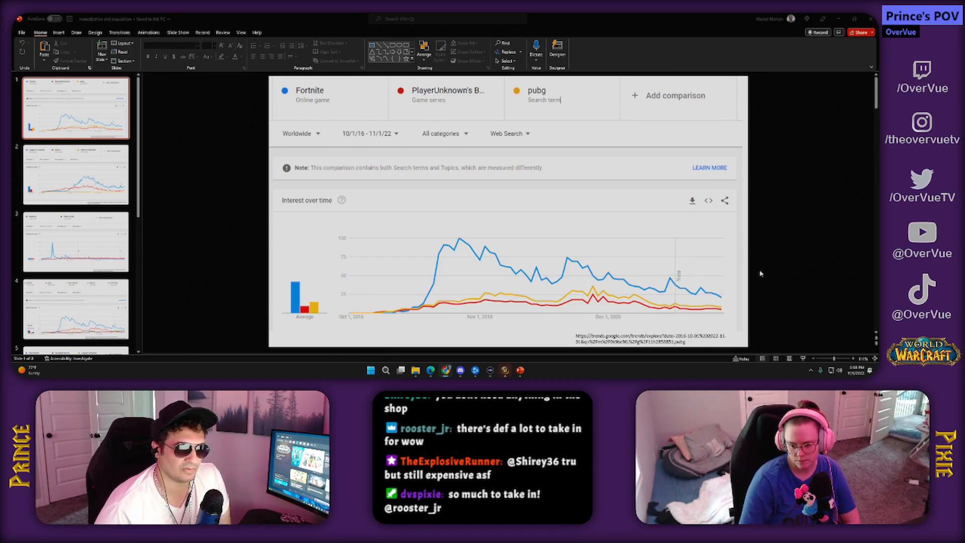
mouse_move(488, 112)
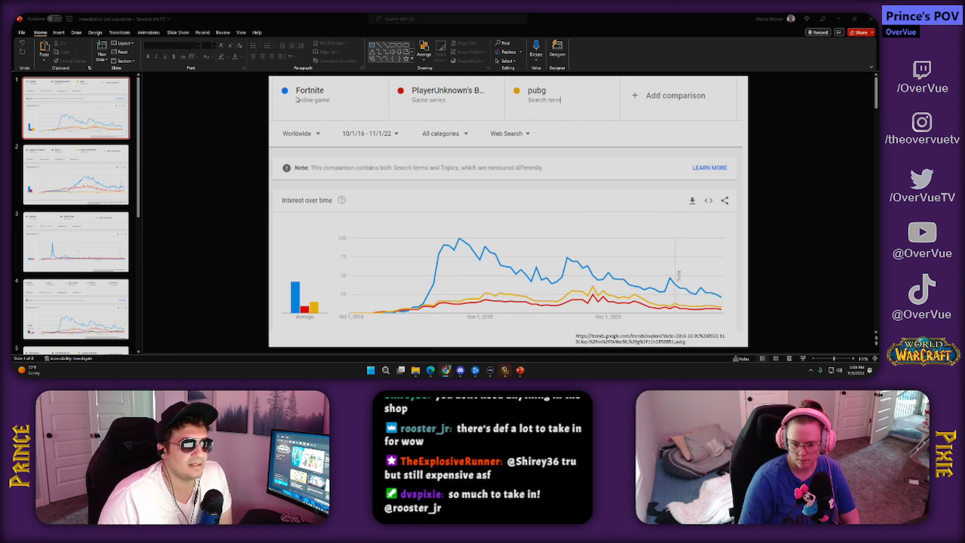
mouse_move(354, 109)
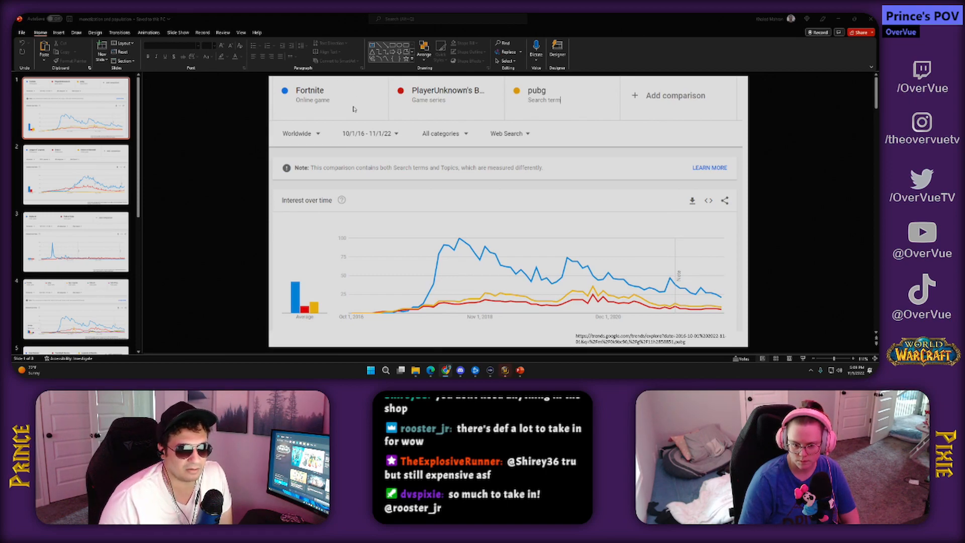
mouse_move(397, 301)
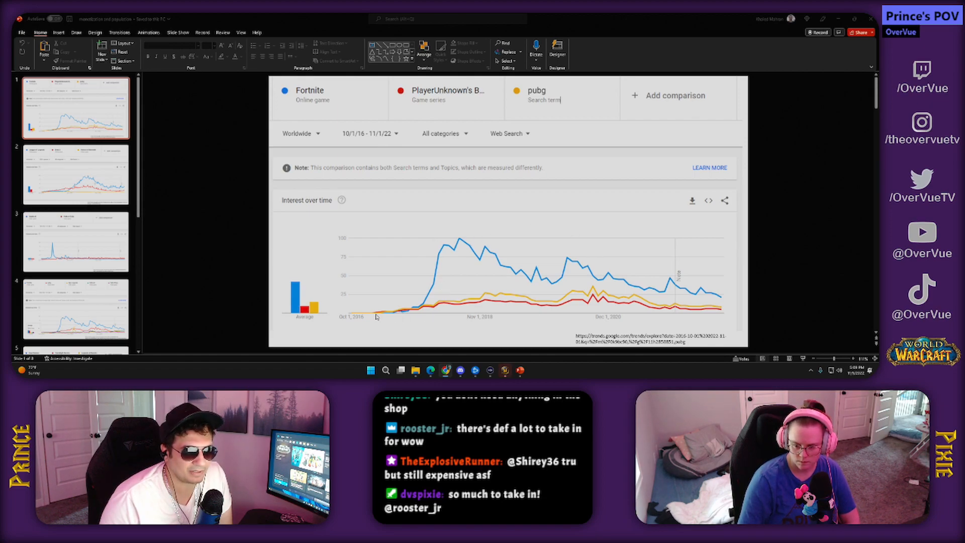
mouse_move(441, 129)
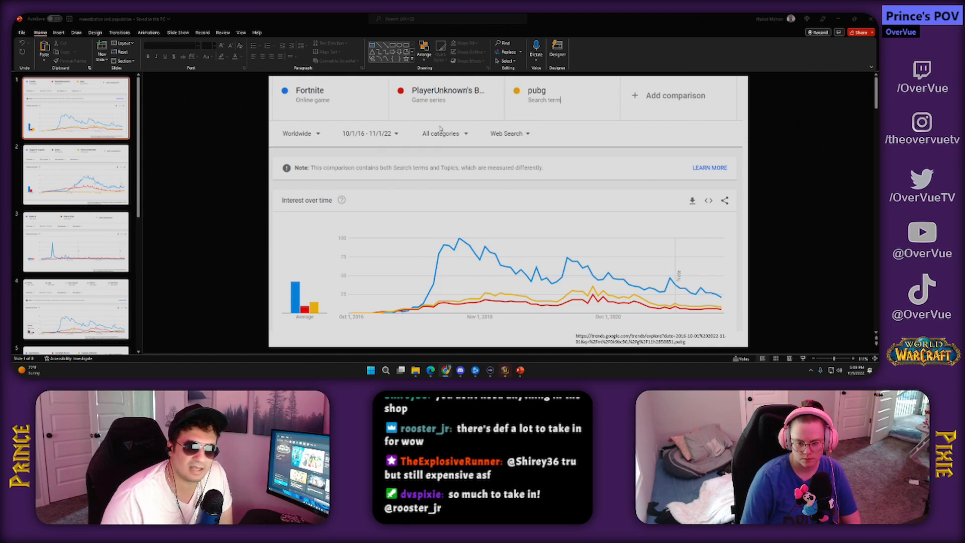
Advance from the Fortnite and pubg slide to slide 2 (League of Legends, Dota 2, Heroes of Newerth)
click(75, 173)
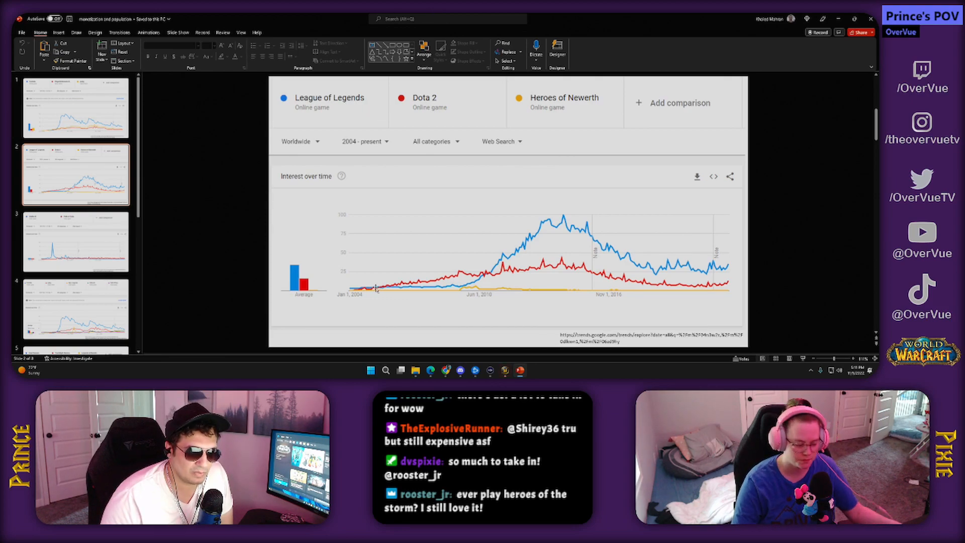
mouse_move(371, 291)
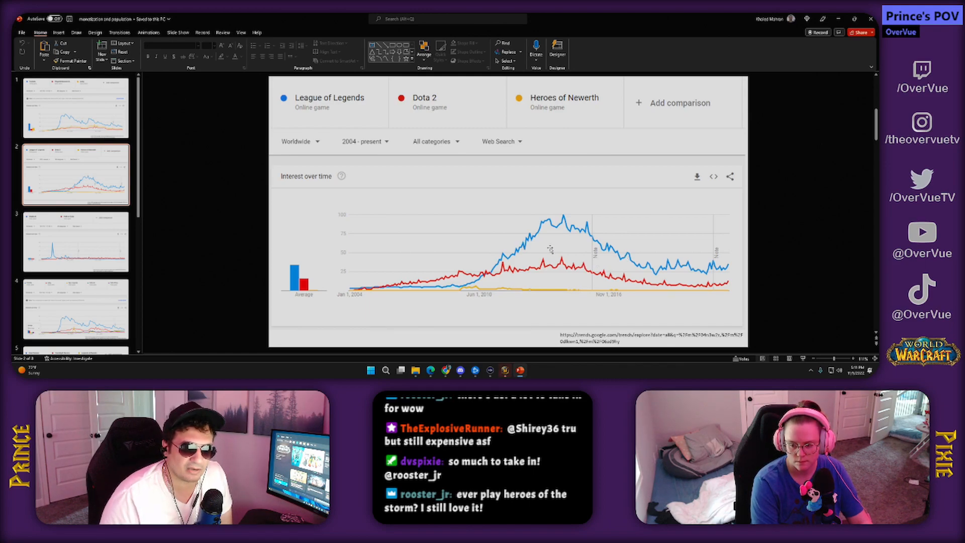
mouse_move(325, 243)
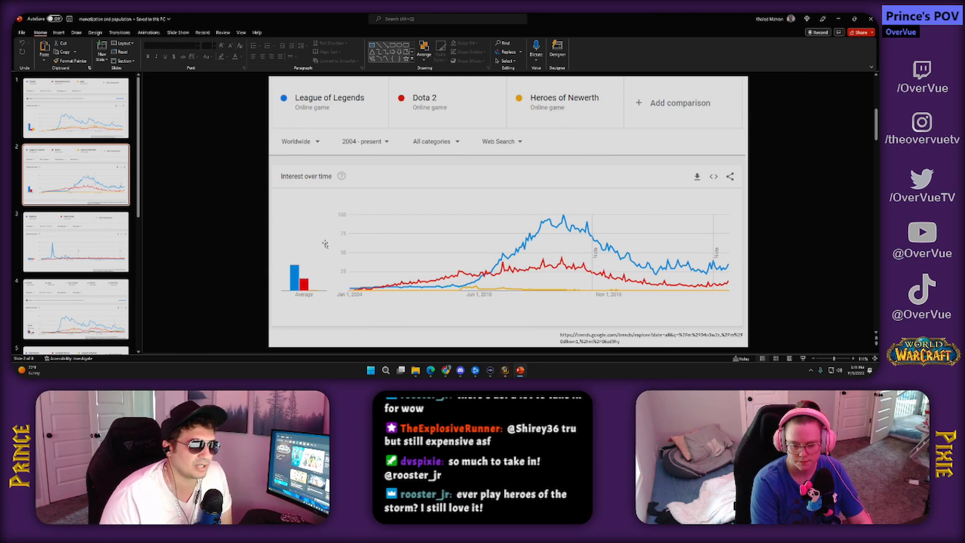
Advance to slide 3, the Diablo III versus Path of Exile search-interest chart
click(75, 241)
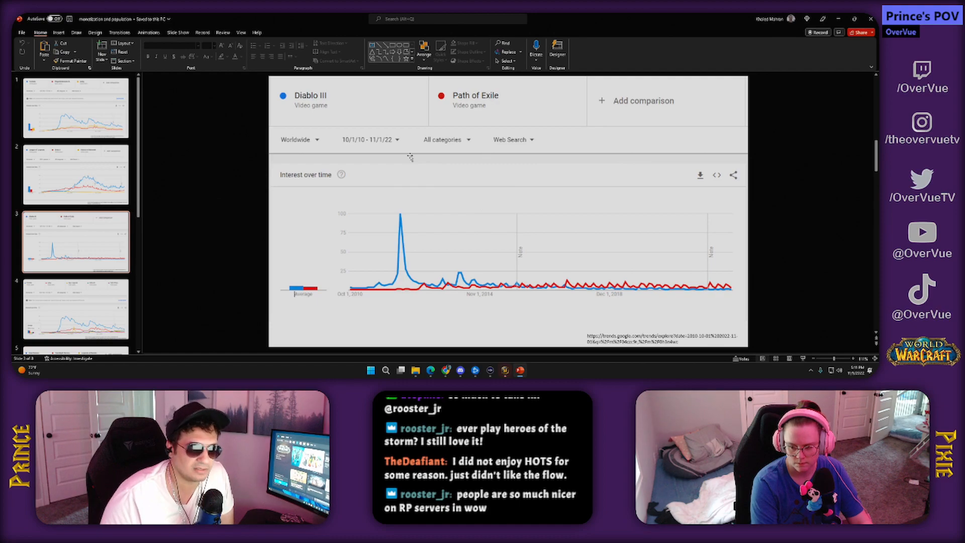
mouse_move(609, 132)
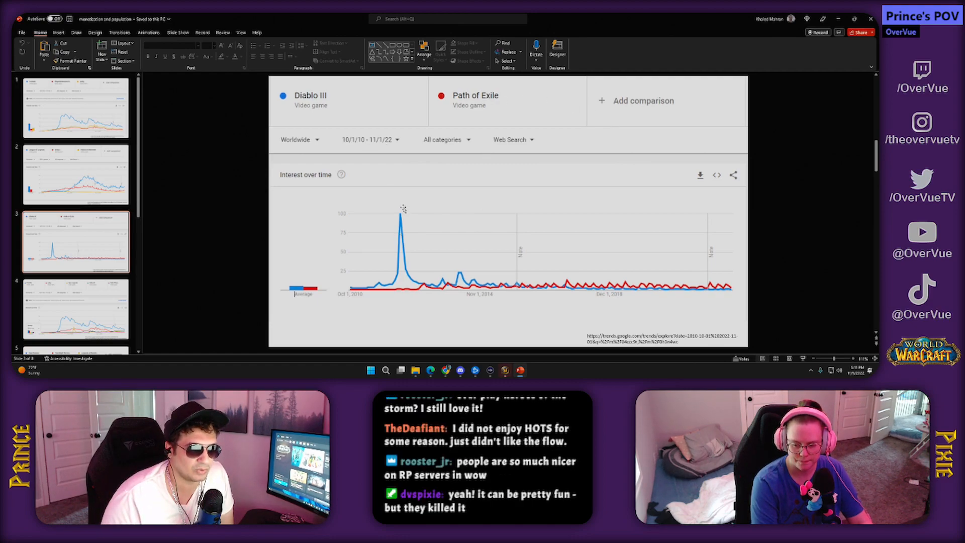
mouse_move(439, 177)
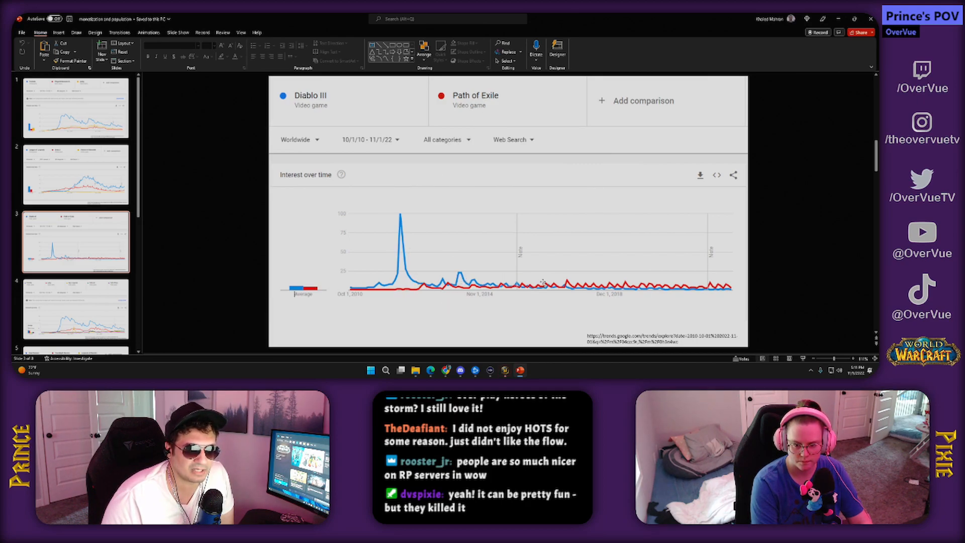
mouse_move(735, 307)
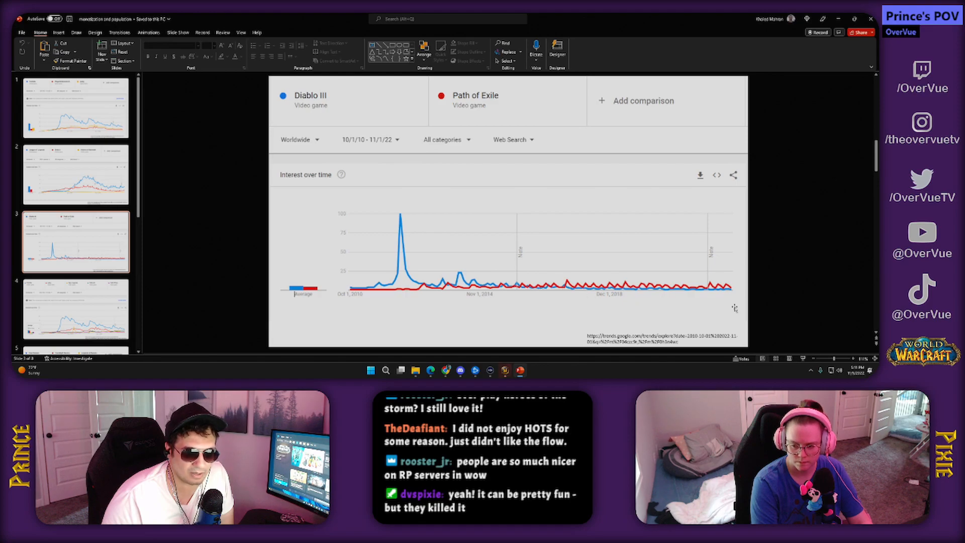
mouse_move(222, 283)
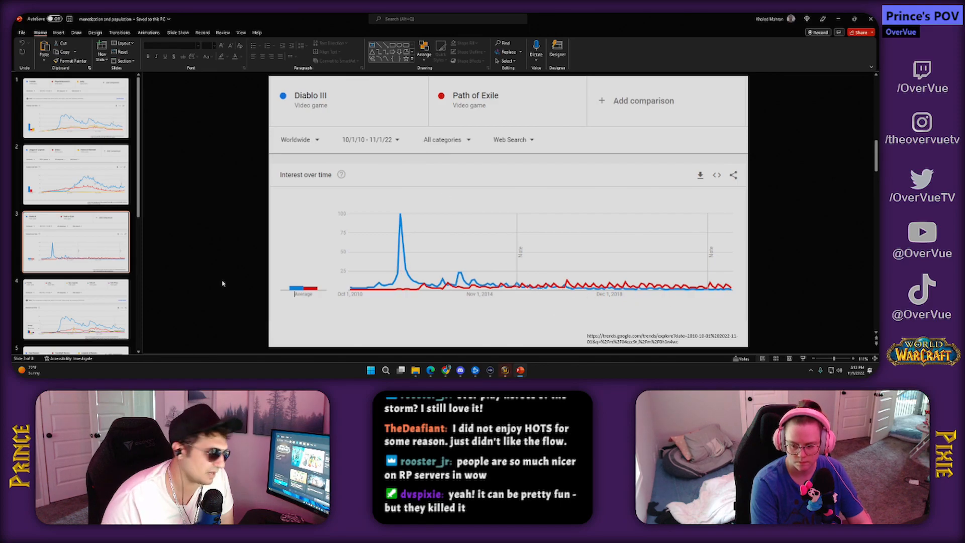
Advance to slide 4 comparing Fortnite, pubg, Apex Legends, Valorant and Call of Duty
click(75, 308)
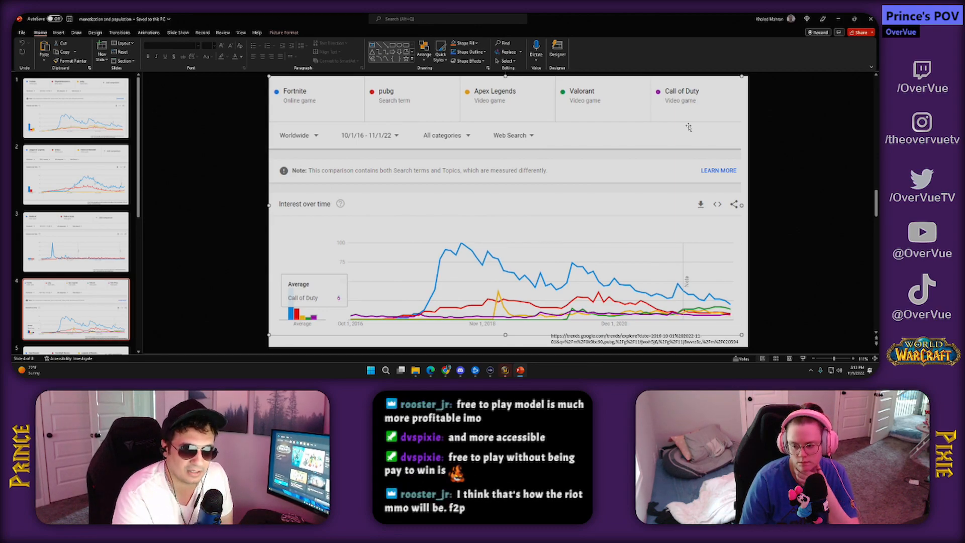
mouse_move(497, 320)
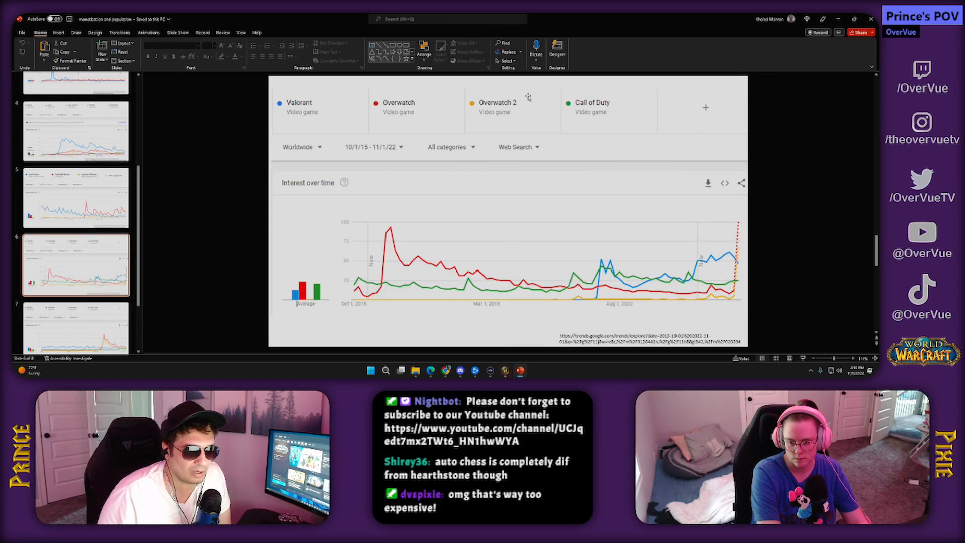
mouse_move(380, 242)
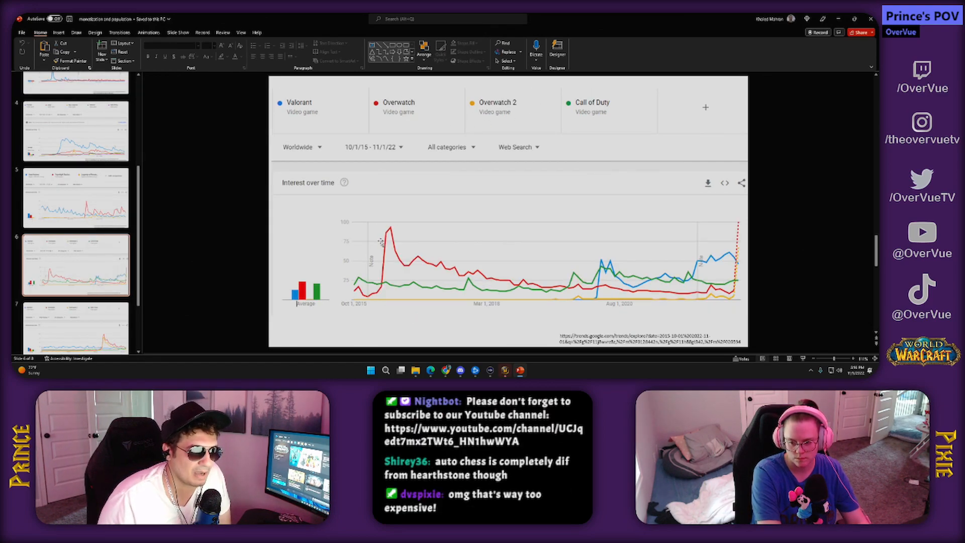
Select the slide 8 thumbnail showing Blizzard Entertainment versus Riot Games search interest
click(75, 312)
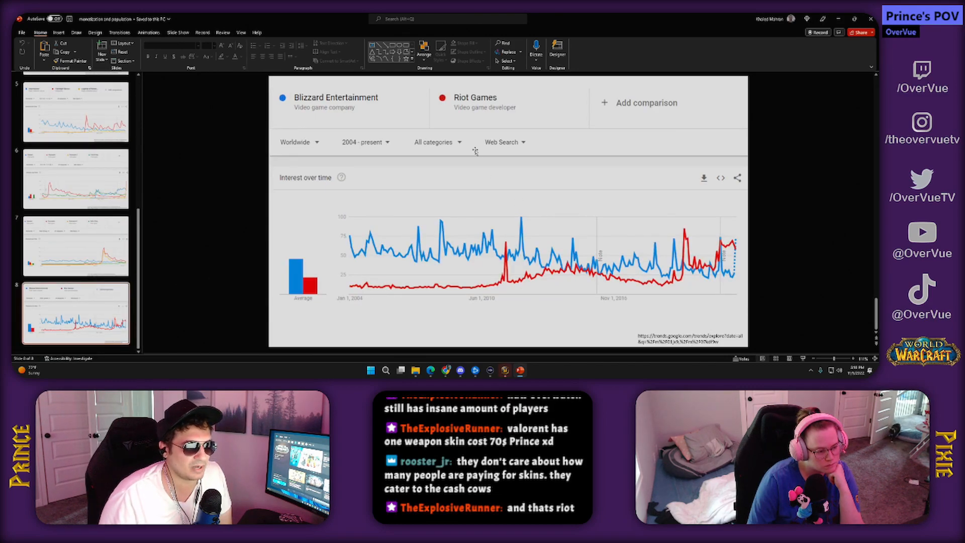
mouse_move(488, 90)
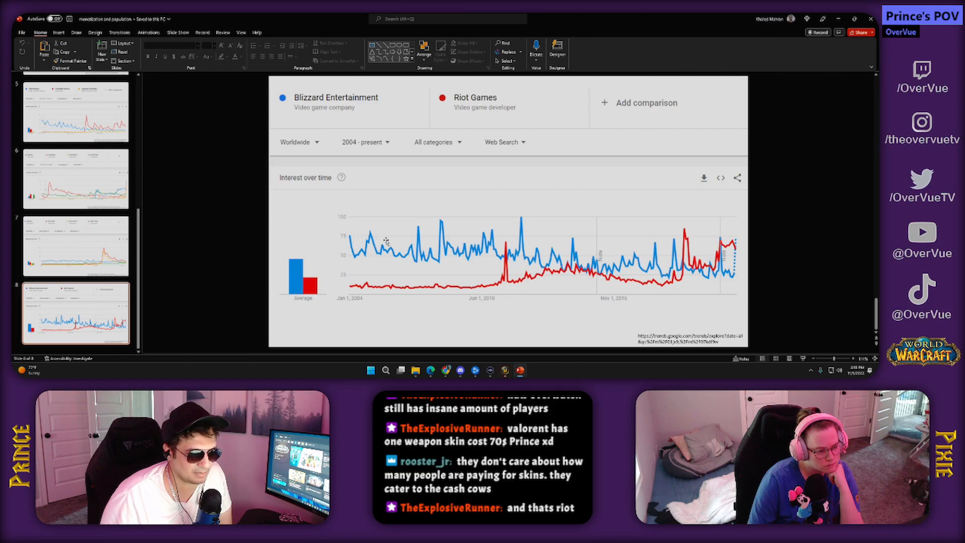
mouse_move(705, 283)
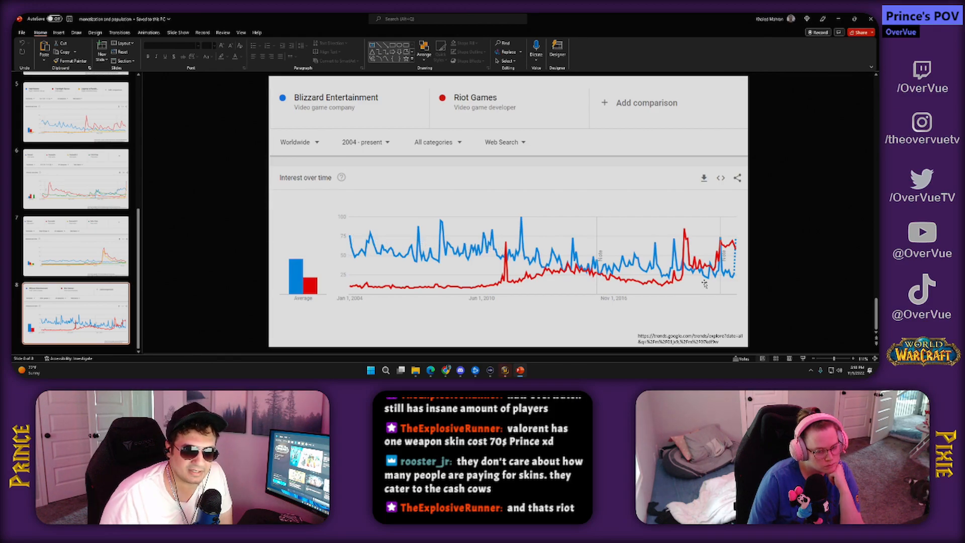